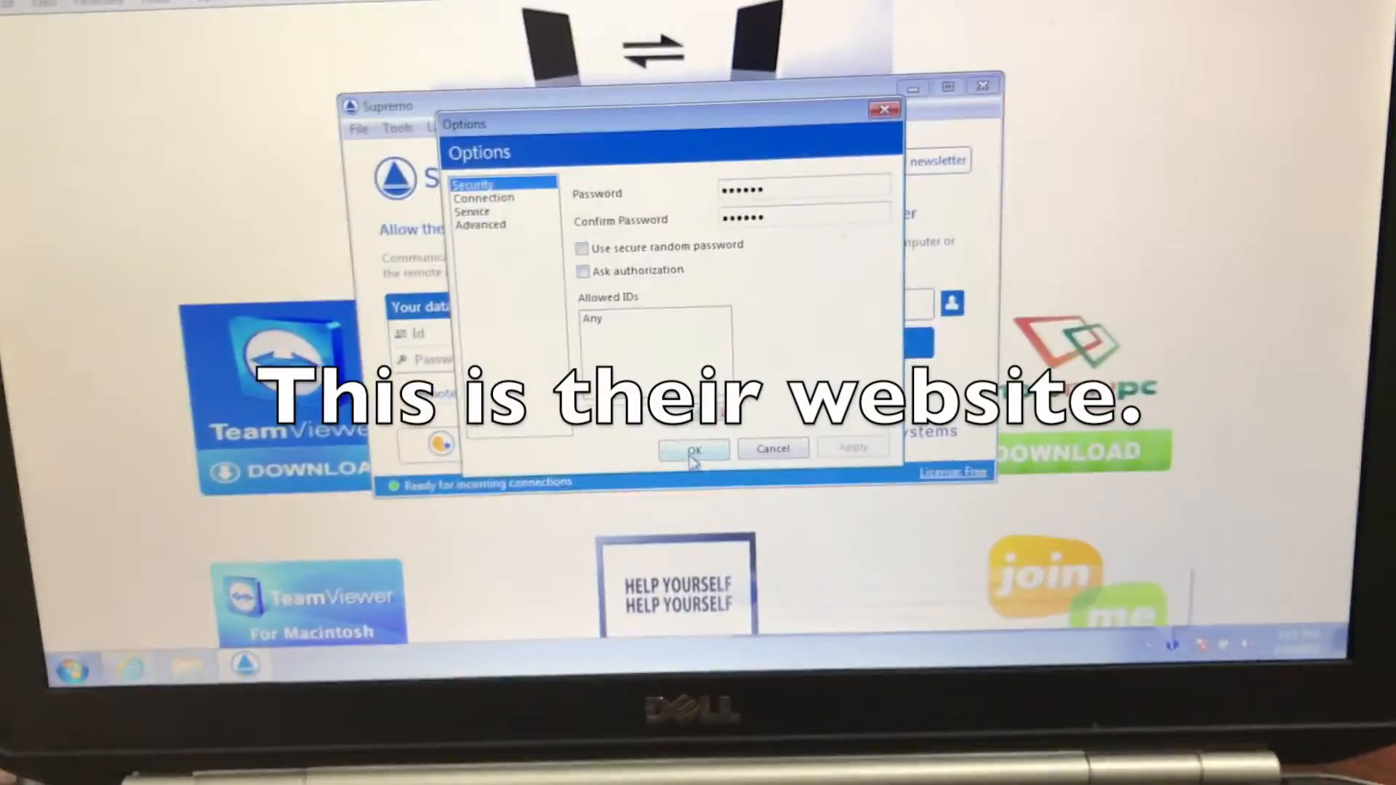
# - Confirm Supremo's security options and close the browser so only the desktop remains
pyautogui.click(695, 448)
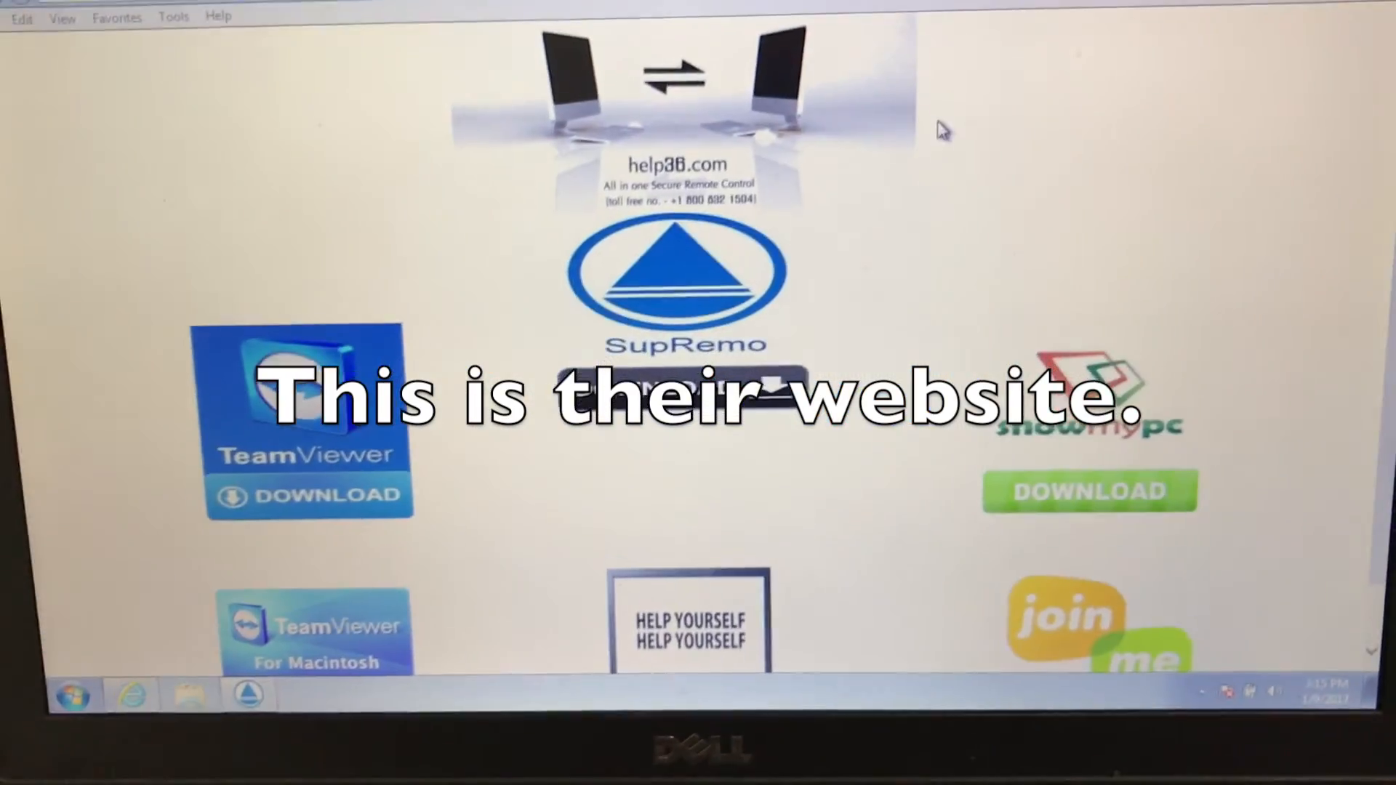
pyautogui.rightClick(766, 151)
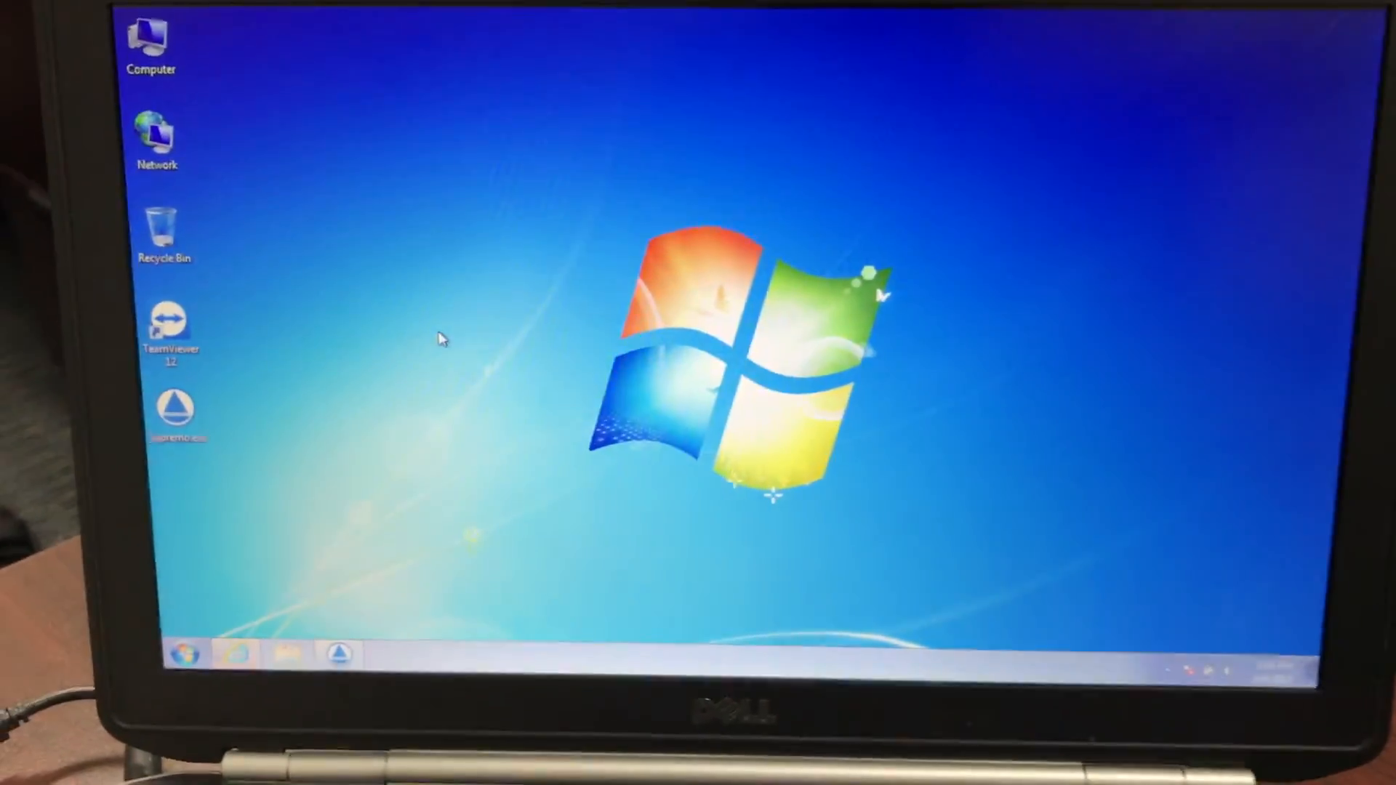
# - Bring up the Run dialog with Win+R and clear its Open field
pyautogui.press('Win+r')
pyautogui.write('syskey')
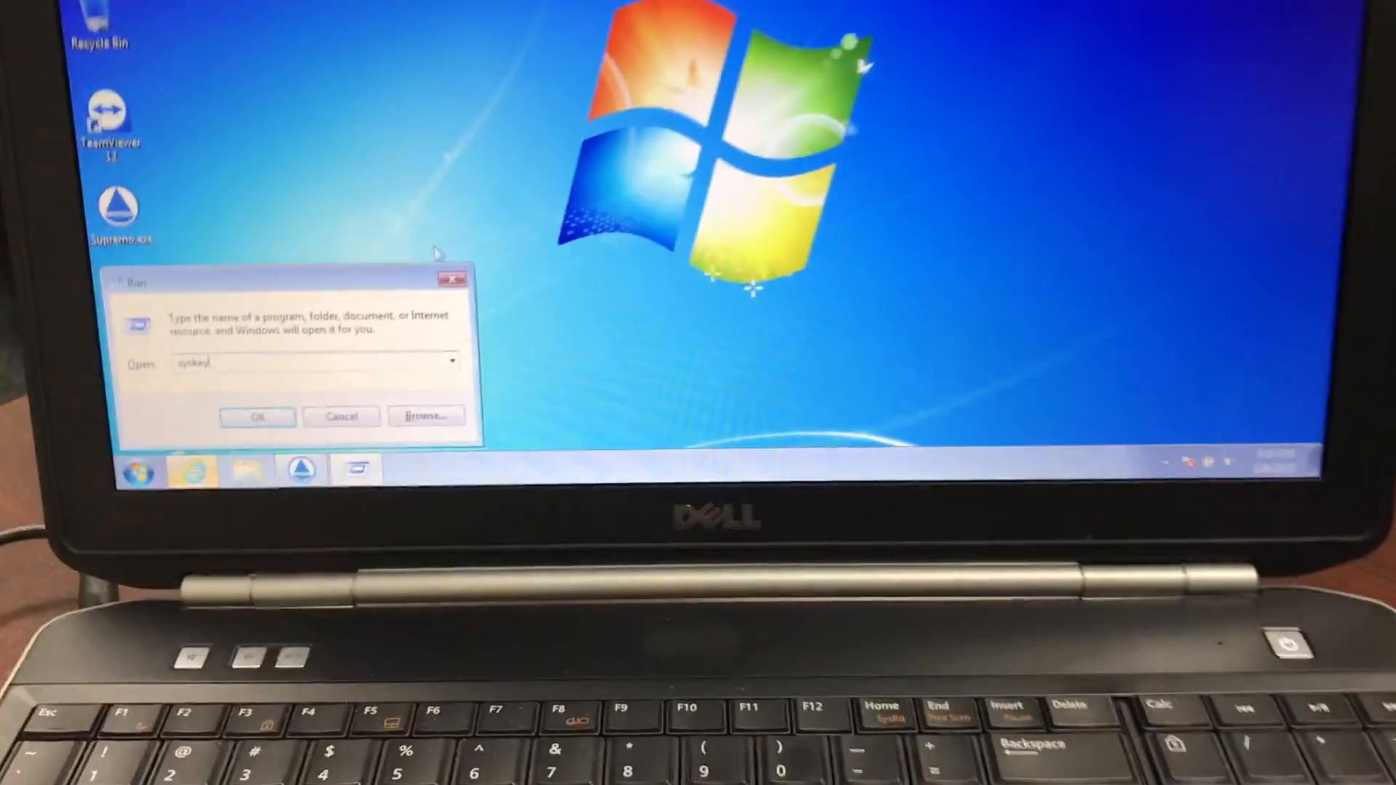
pyautogui.click(257, 417)
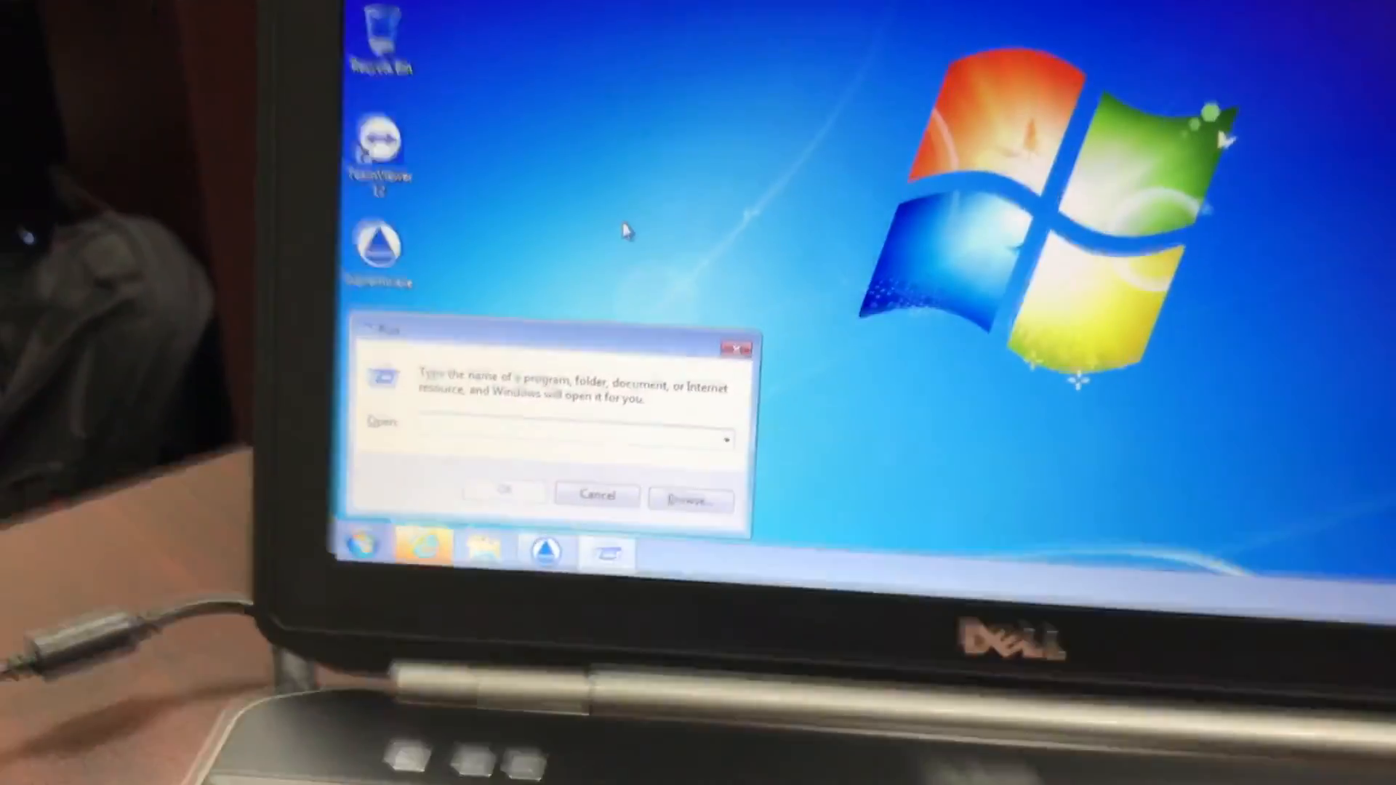
# - Run 'syskey' from the Run dialog so the UAC permission prompt appears
pyautogui.write('sys')
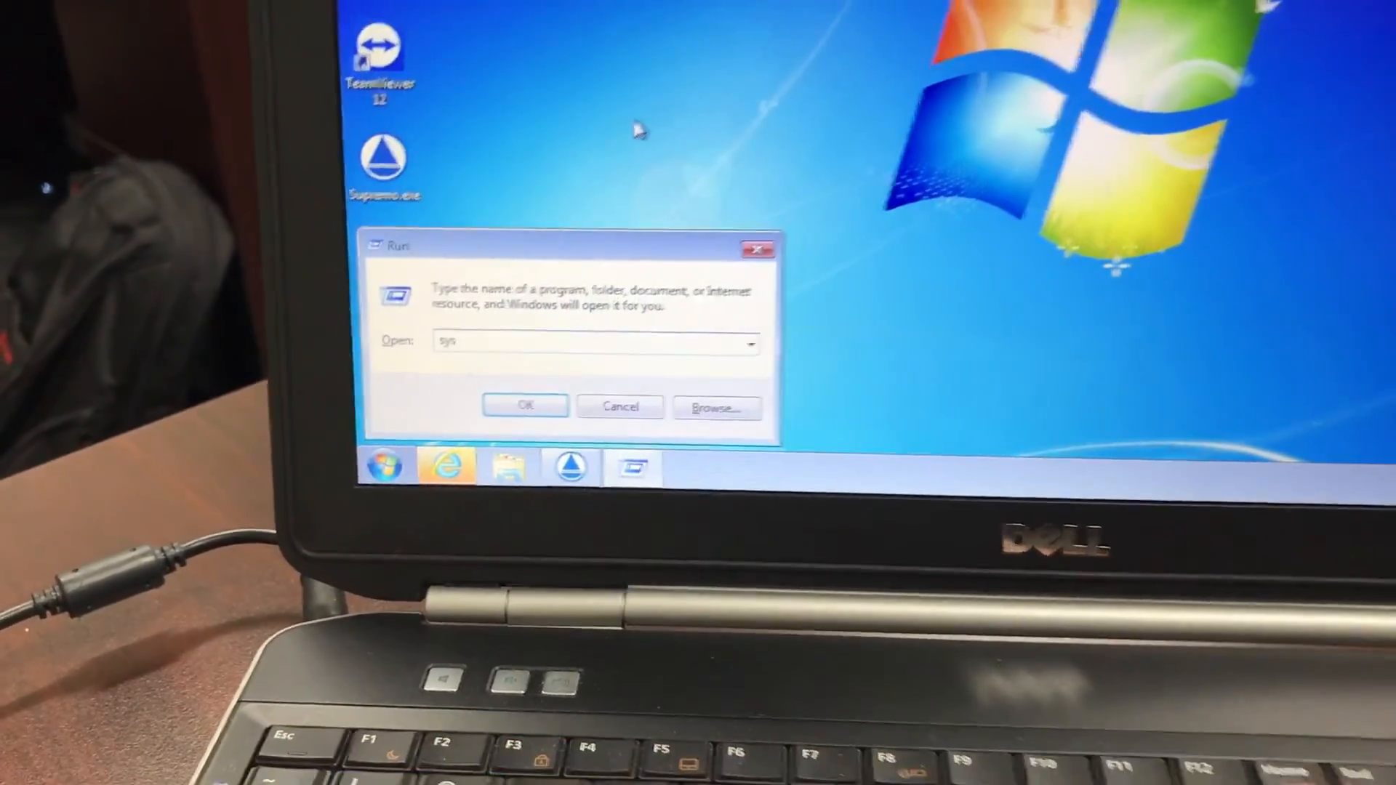
pyautogui.write('key')
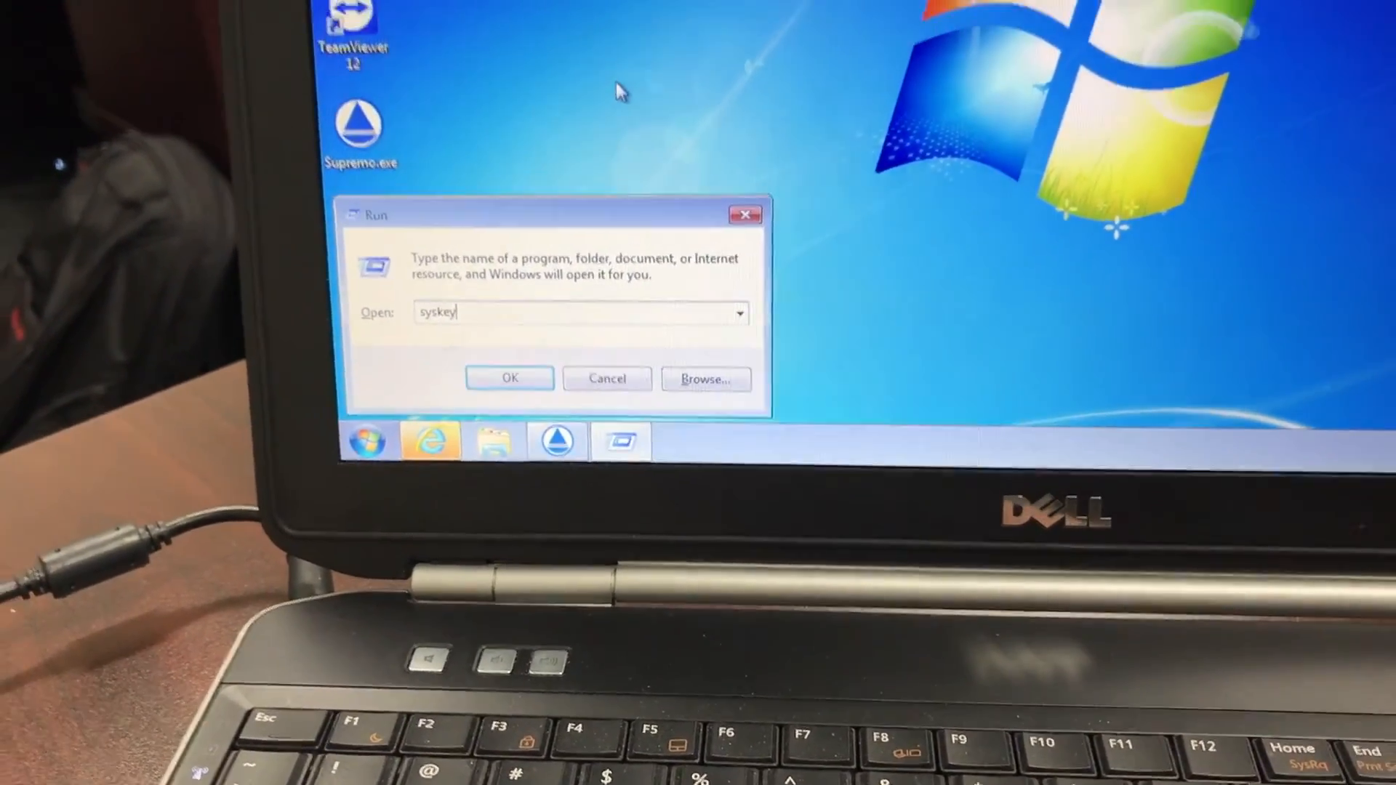
pyautogui.click(509, 378)
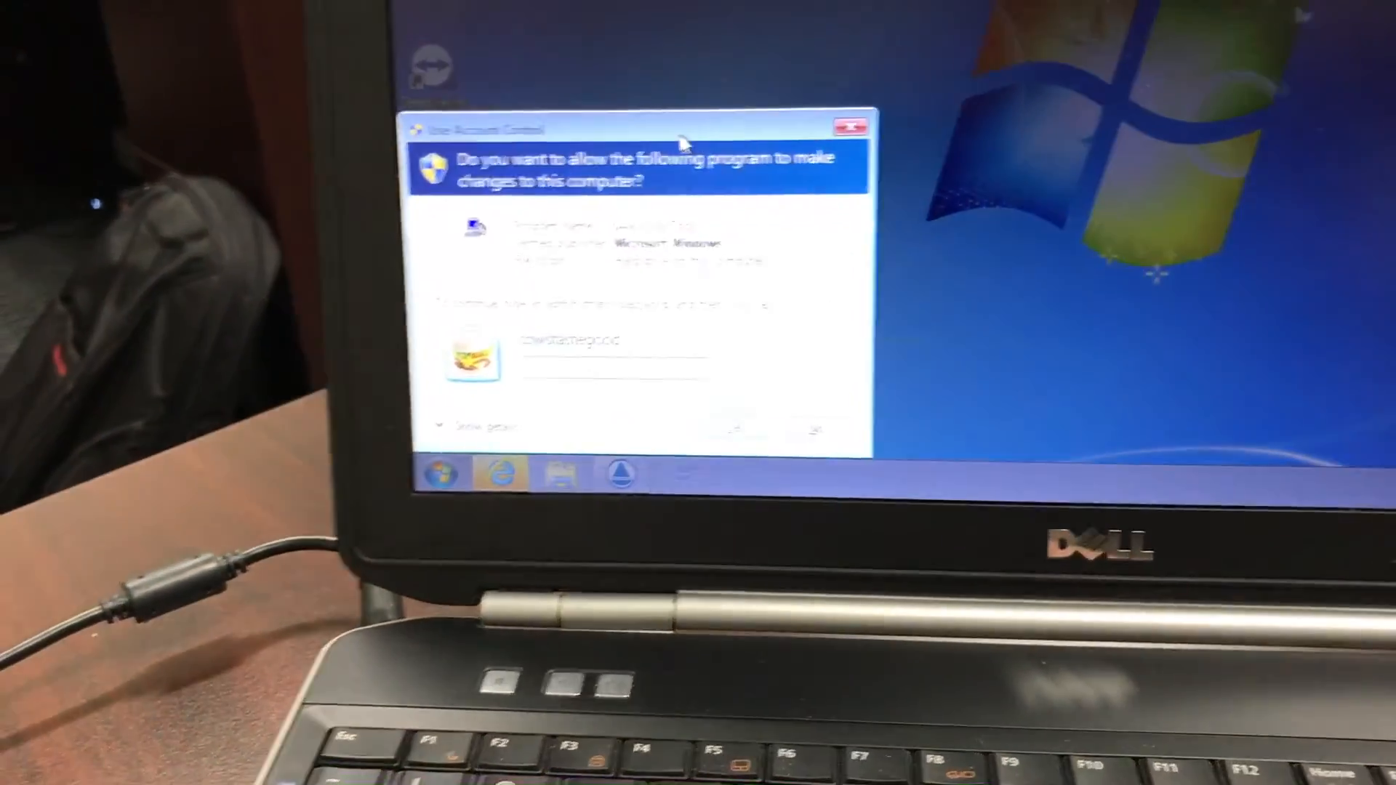